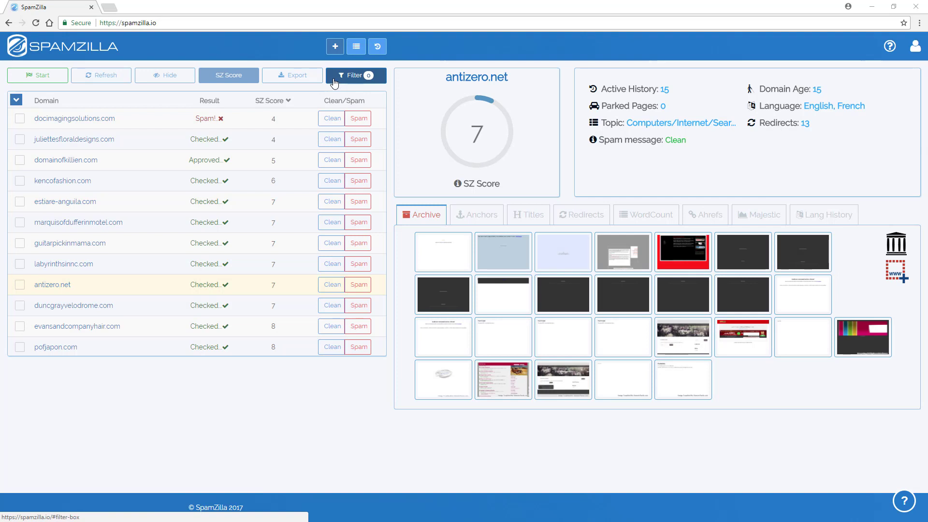
Show the Filters panel above the checked domain list.
click(353, 76)
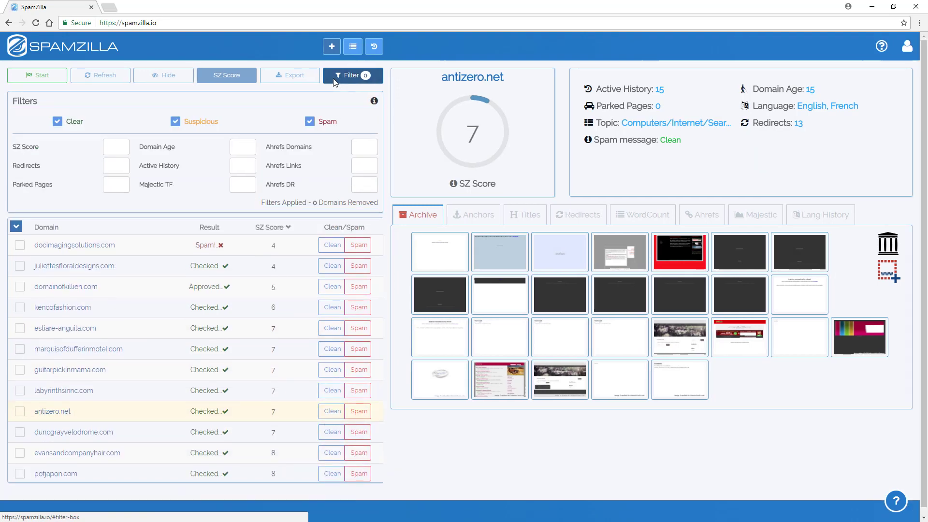
mouse_move(165, 211)
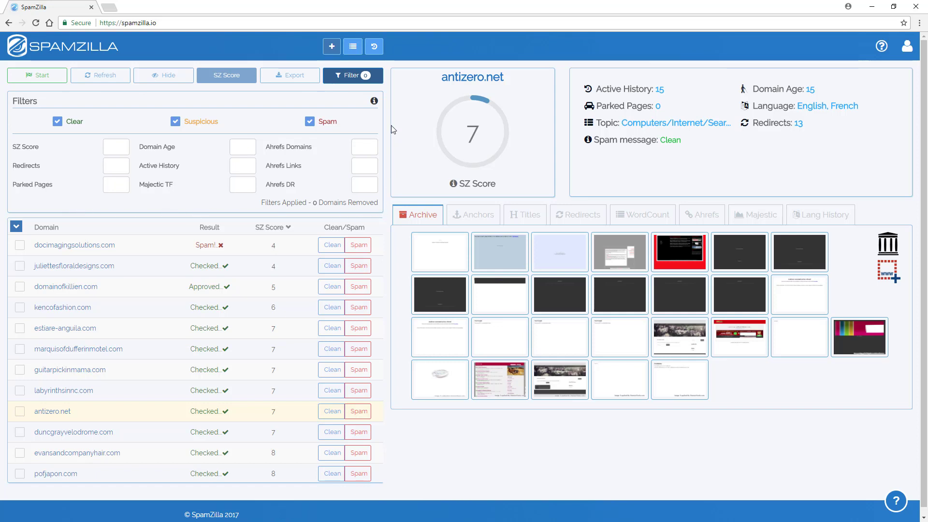
mouse_move(344, 194)
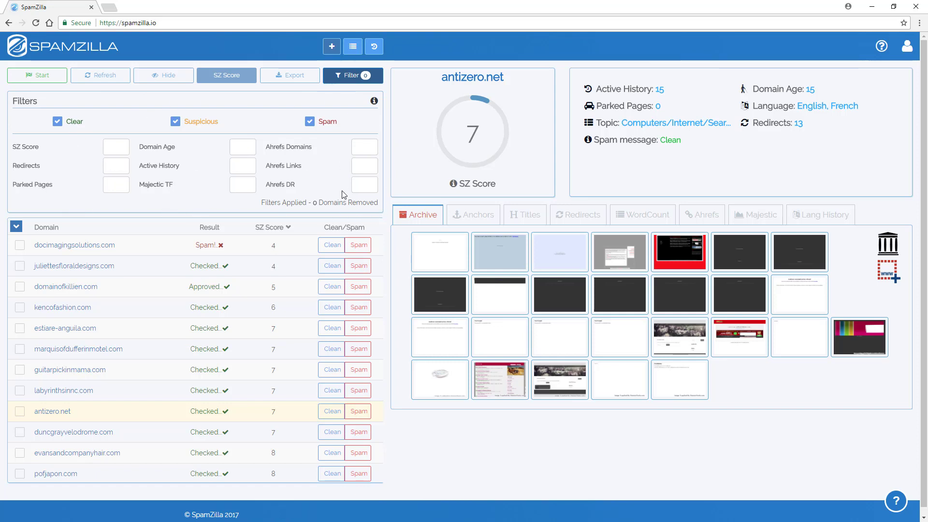
mouse_move(118, 249)
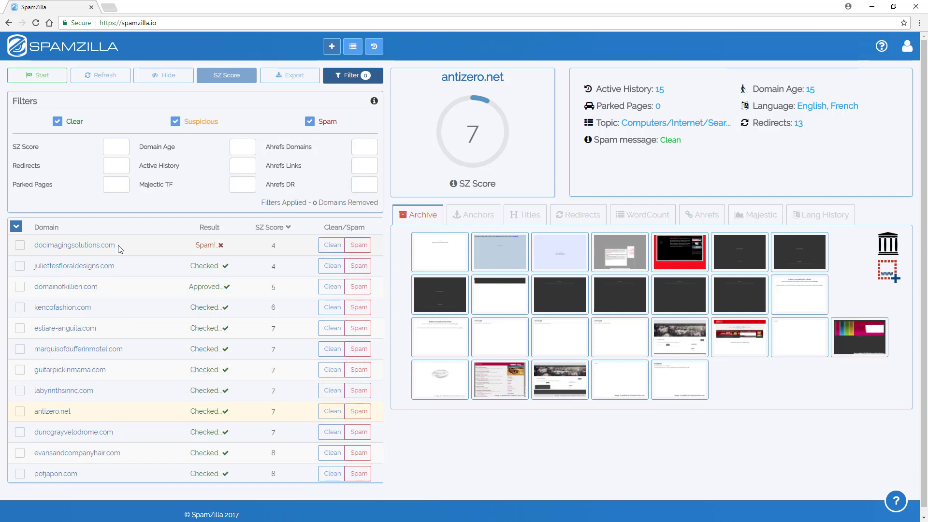
mouse_move(99, 302)
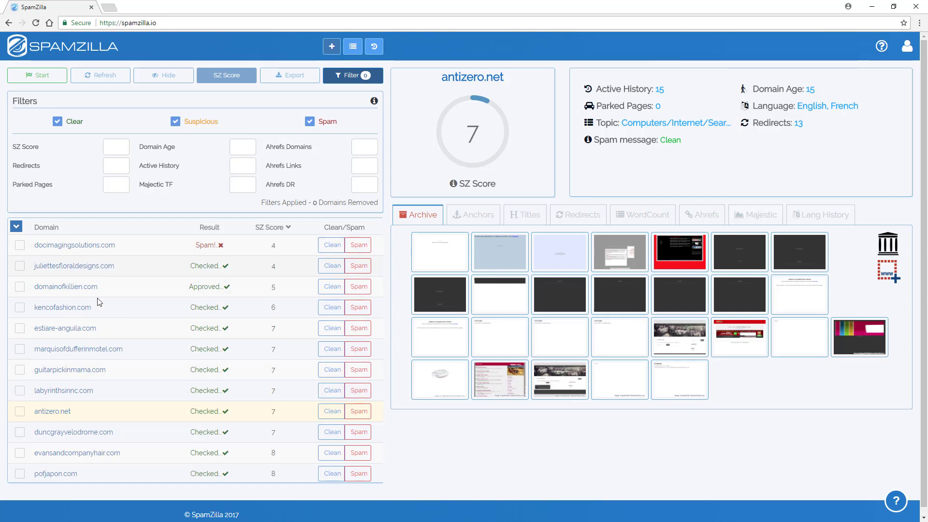
mouse_move(104, 253)
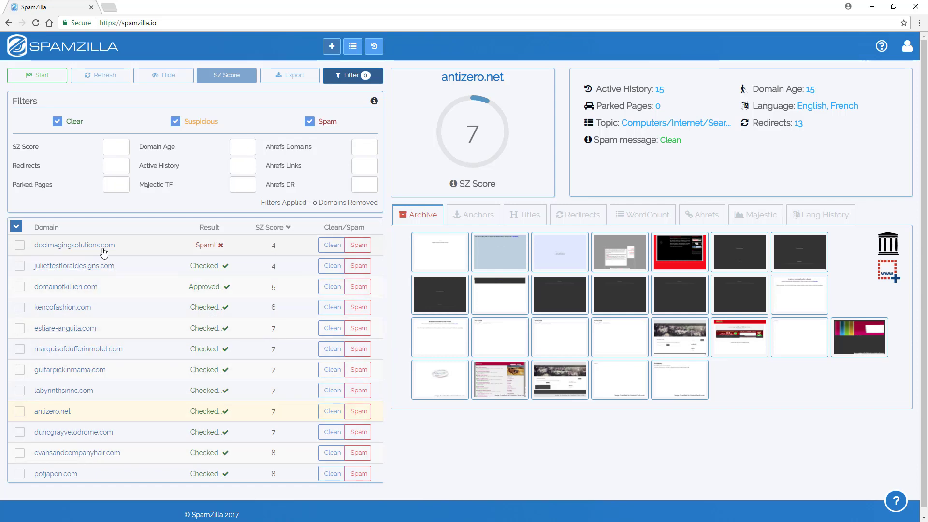
mouse_move(169, 213)
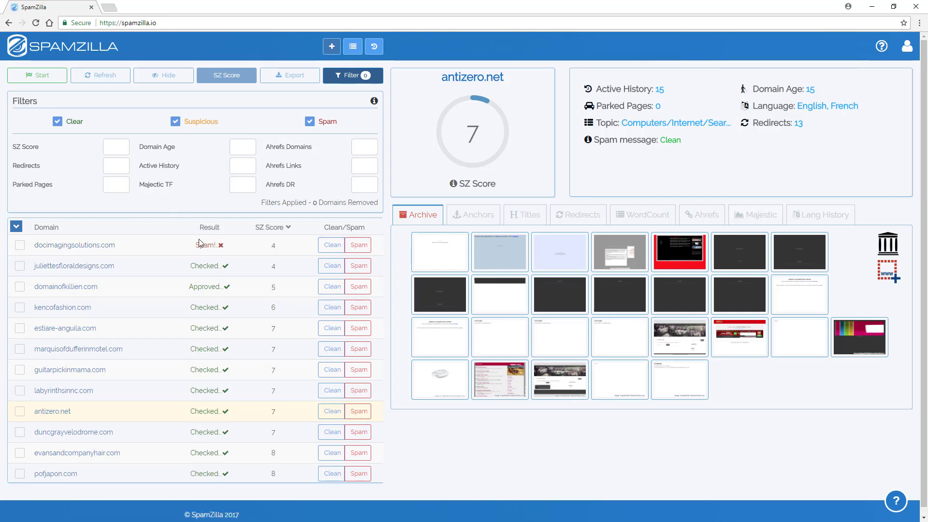
mouse_move(187, 353)
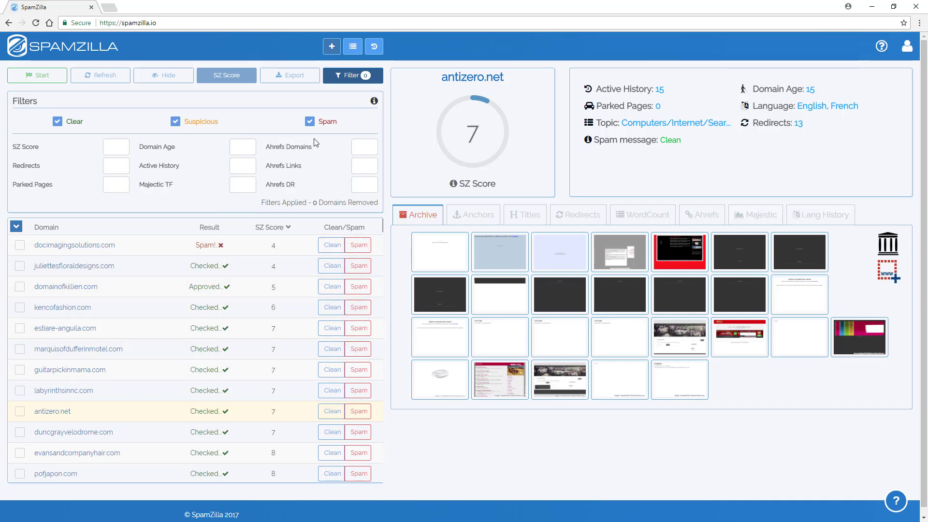
Untick the Spam checkbox so 266 spam-flagged domains drop out of the table.
click(310, 122)
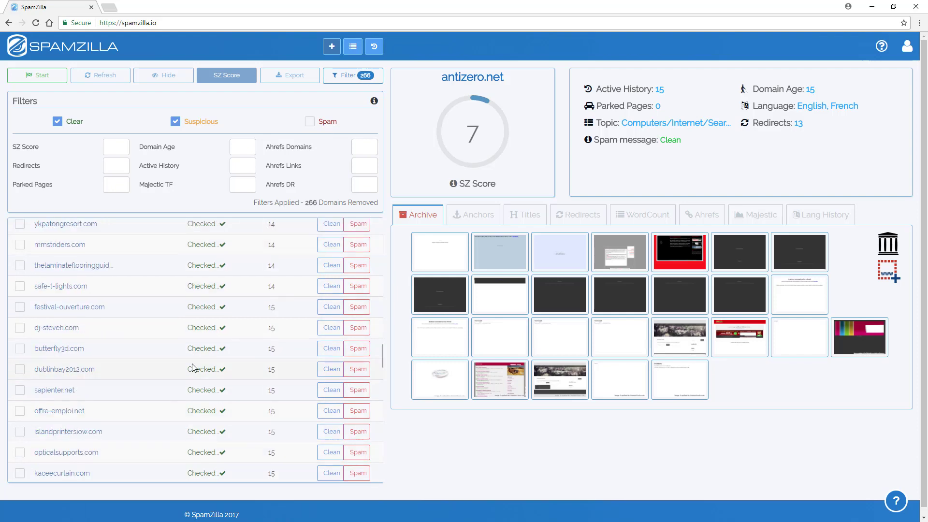
scroll(down, 3)
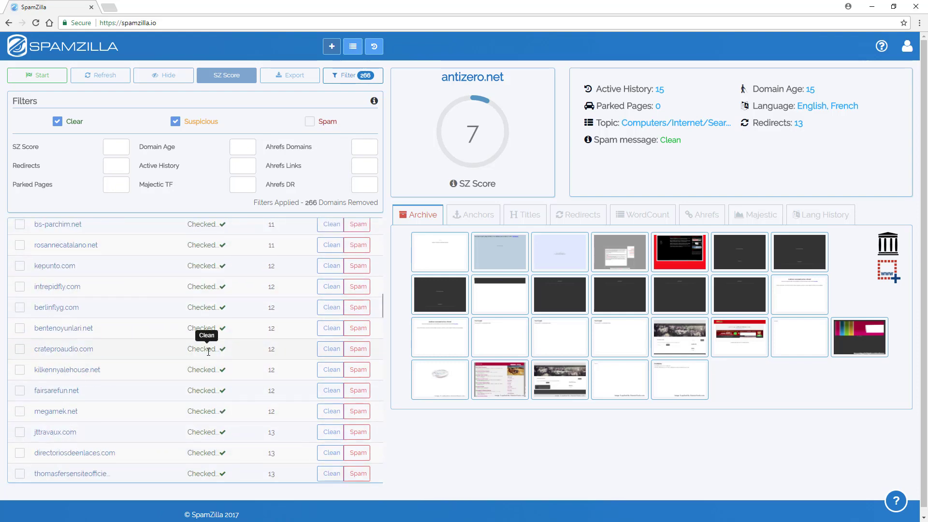
click(270, 226)
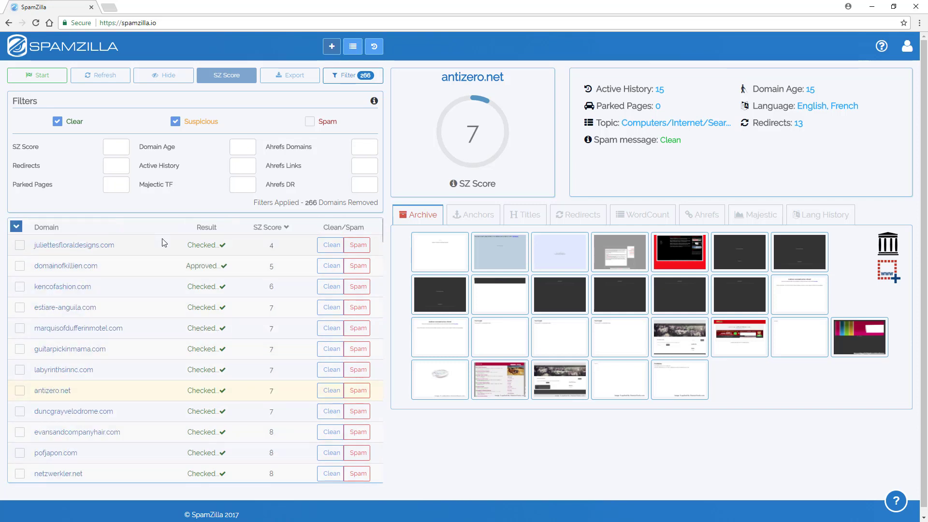
mouse_move(266, 131)
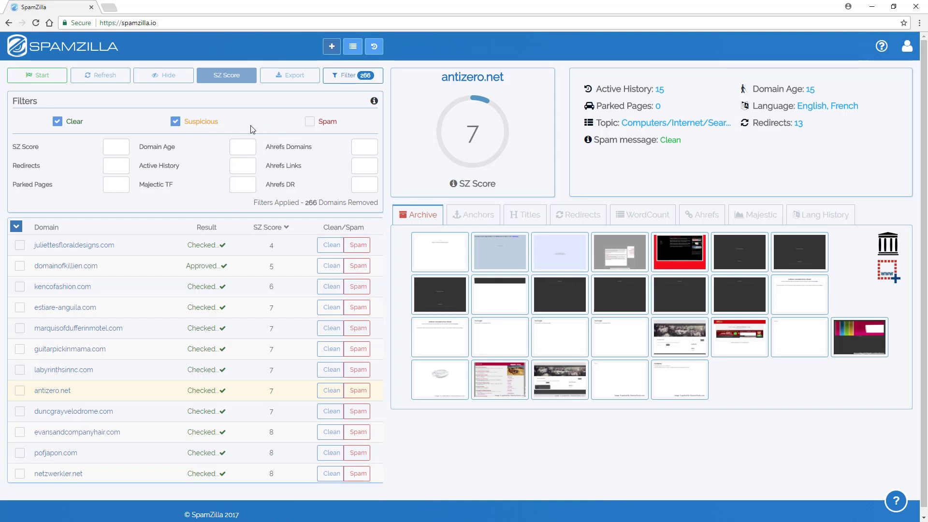
mouse_move(220, 182)
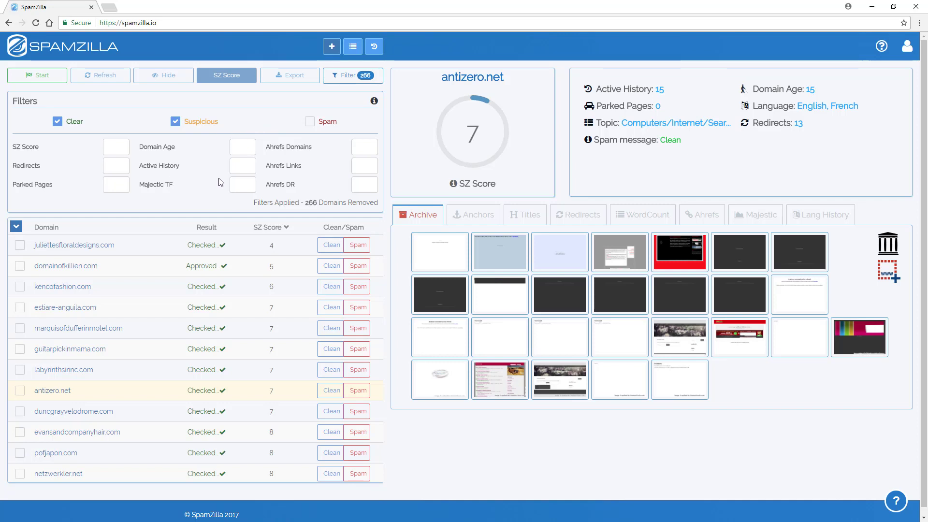
mouse_move(813, 128)
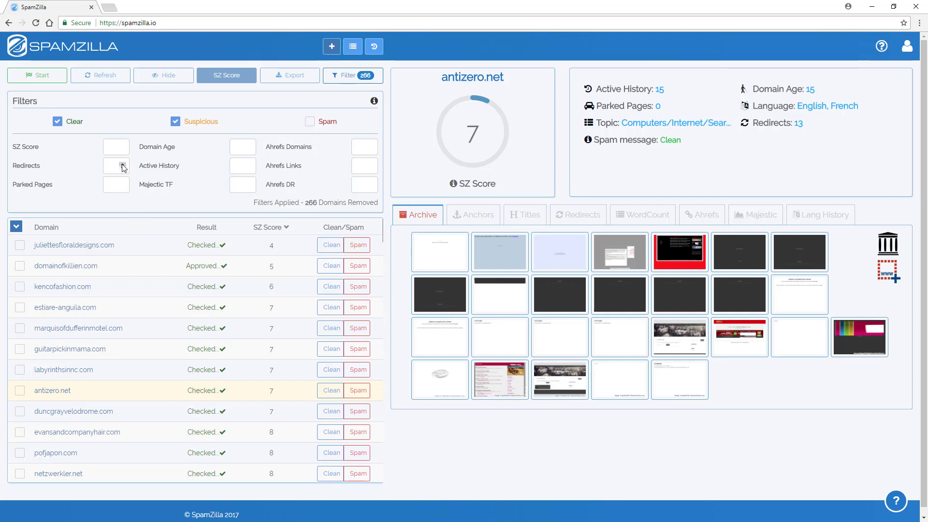
Set the Redirects filter to a maximum of 3, removing 322 domains in total.
click(115, 165)
text(3)
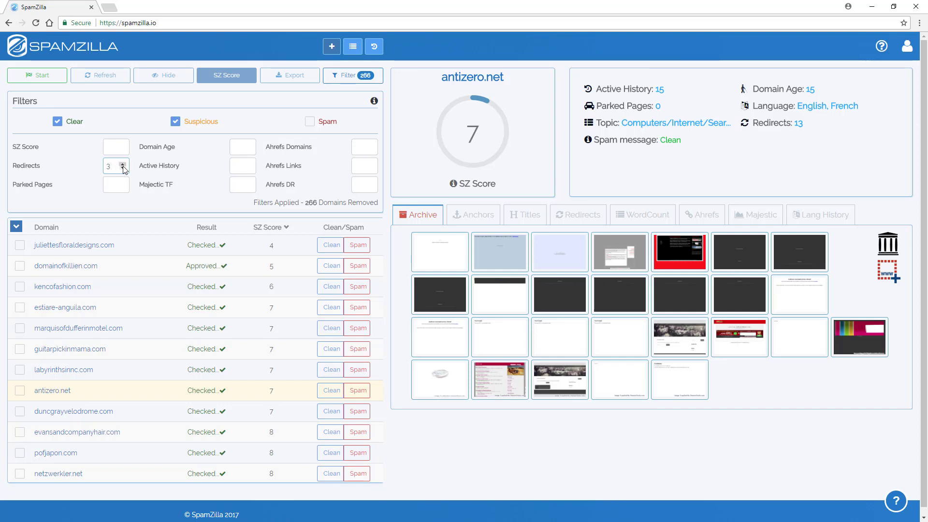
click(123, 162)
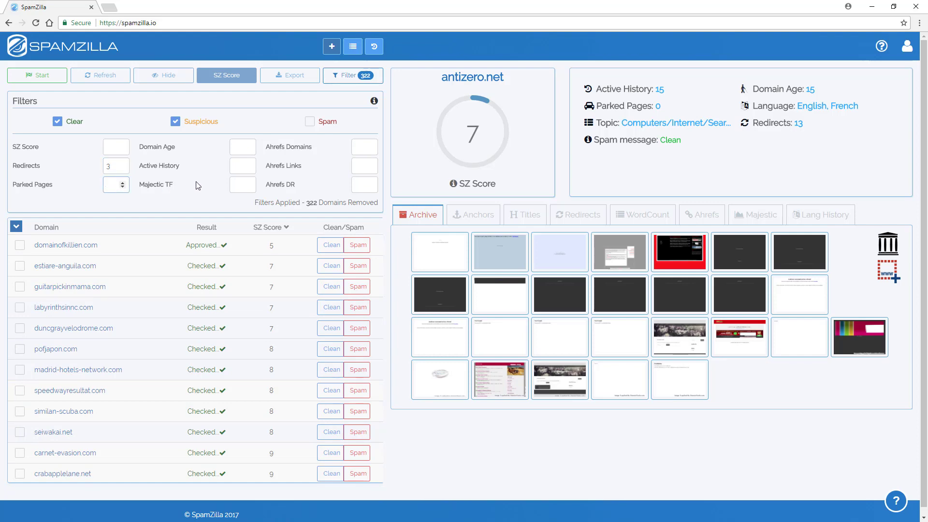
scroll(down, 3)
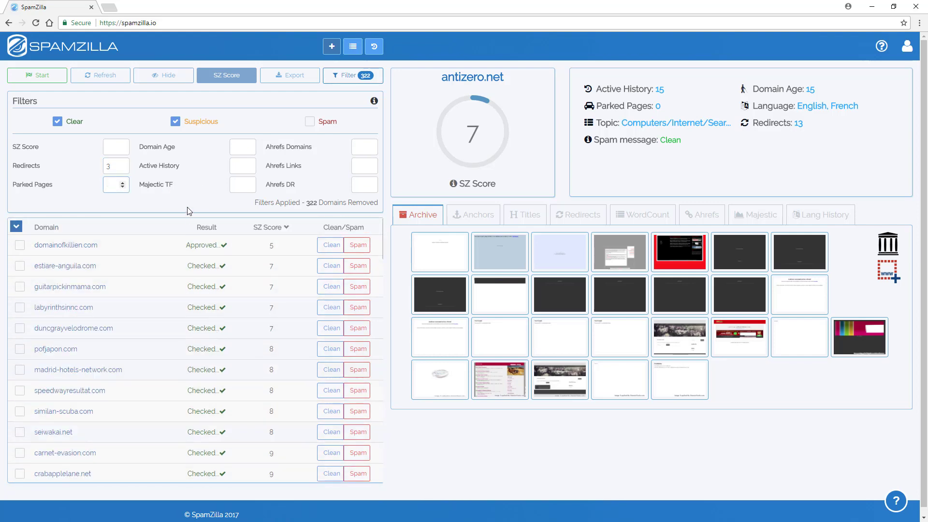
click(112, 184)
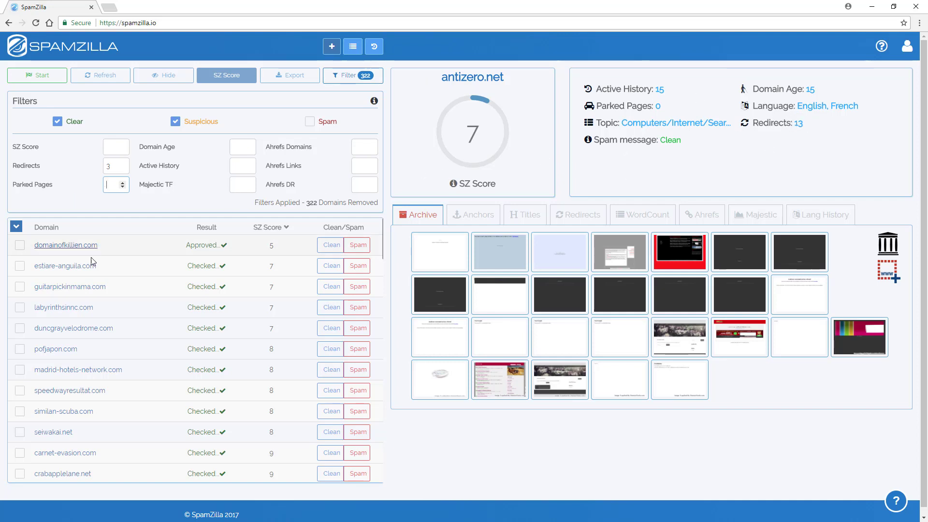
Preview estiare-anguila.com, guitarpickinmama.com, labyrinthsinnc.com, duncgrayvelodrome.com and pofjapon.com, returning to estiare-anguila.com.
click(65, 265)
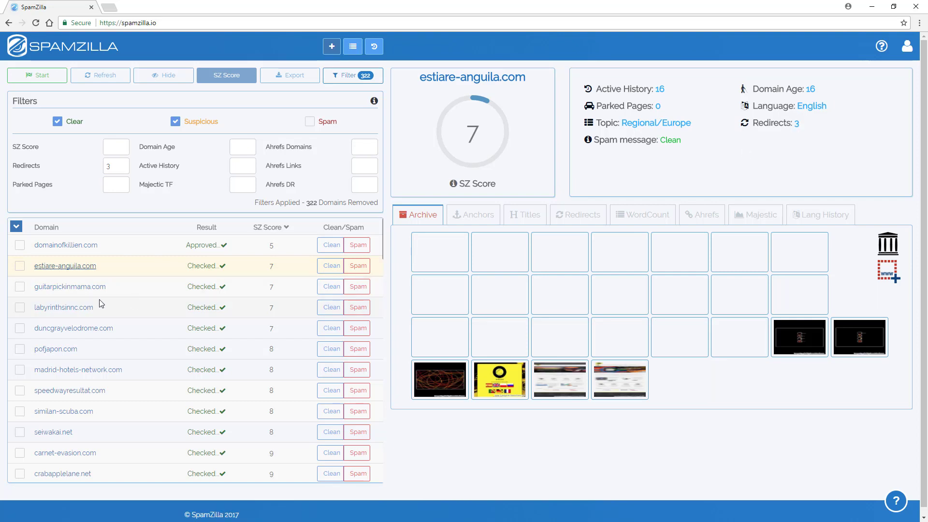
click(70, 287)
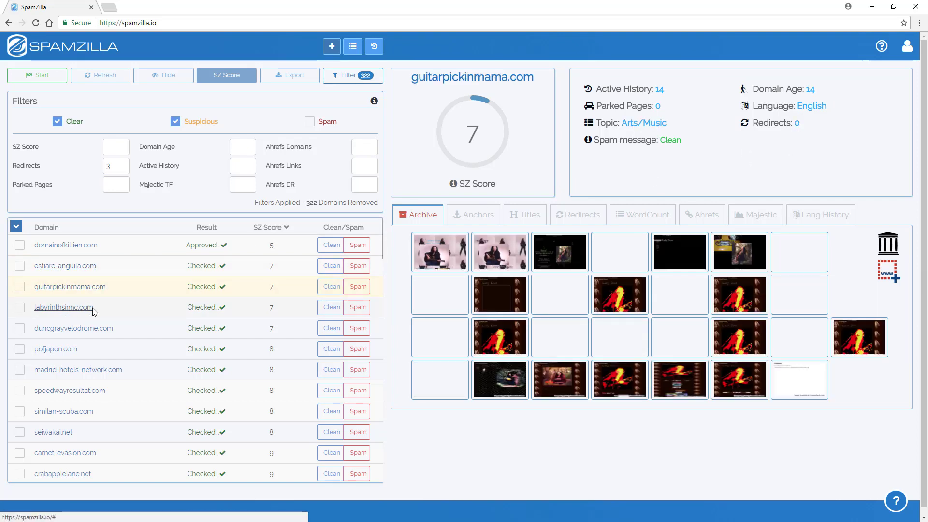
click(63, 308)
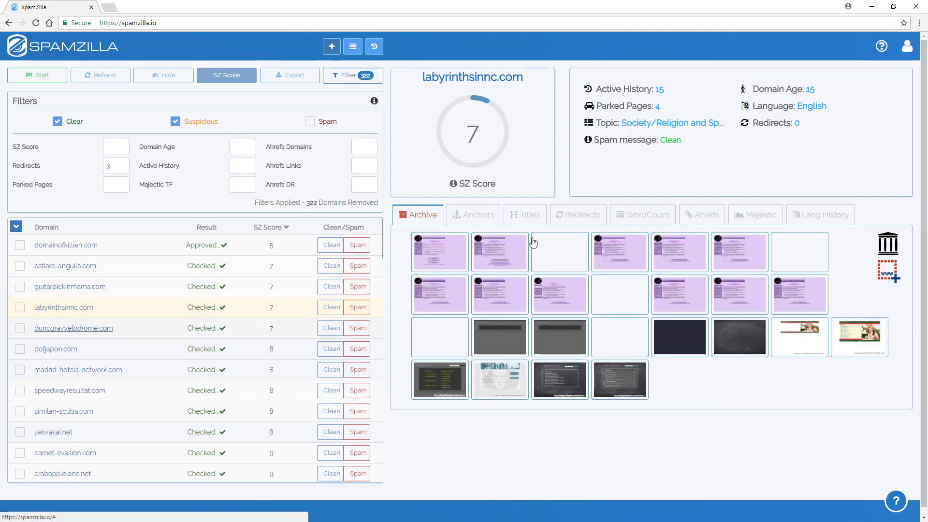
click(73, 327)
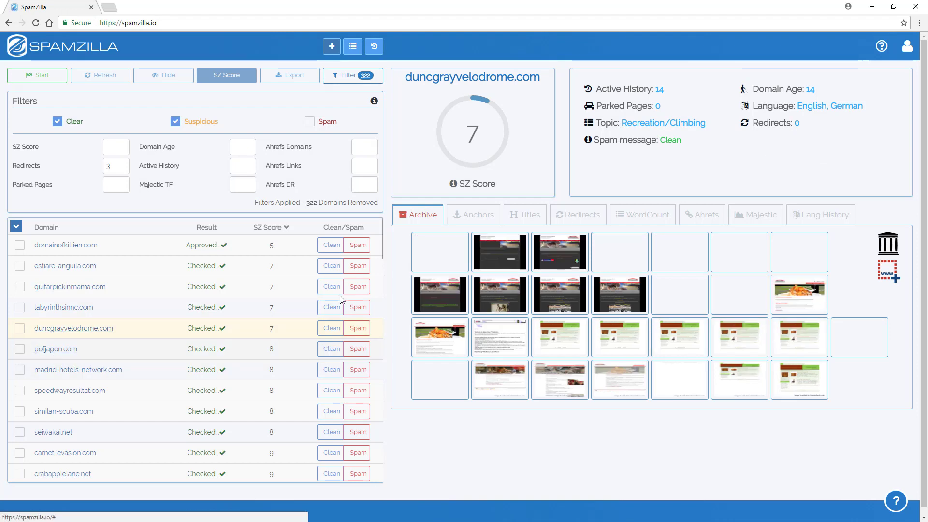
click(55, 349)
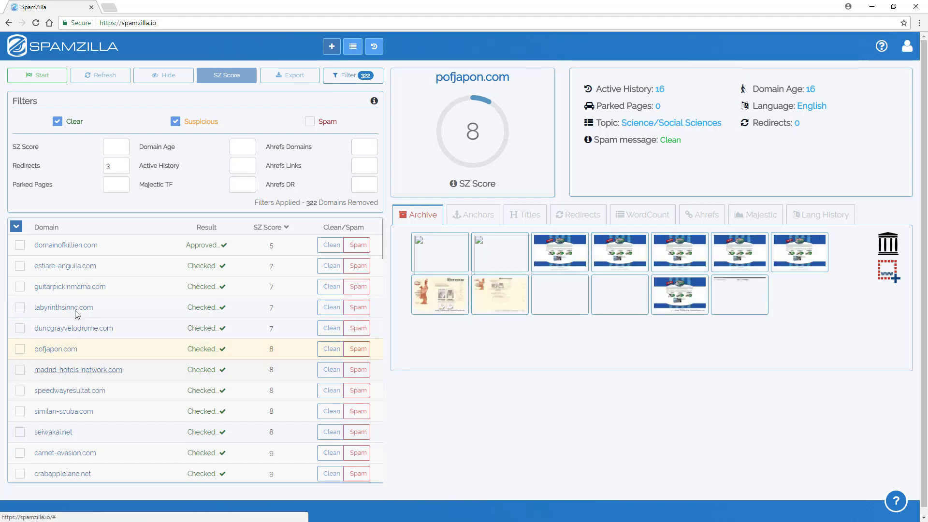
click(65, 265)
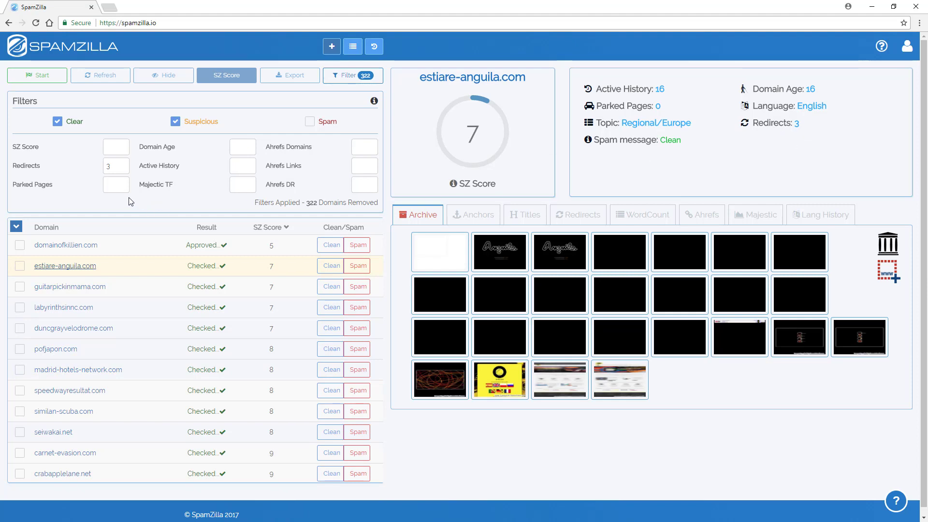
mouse_move(288, 153)
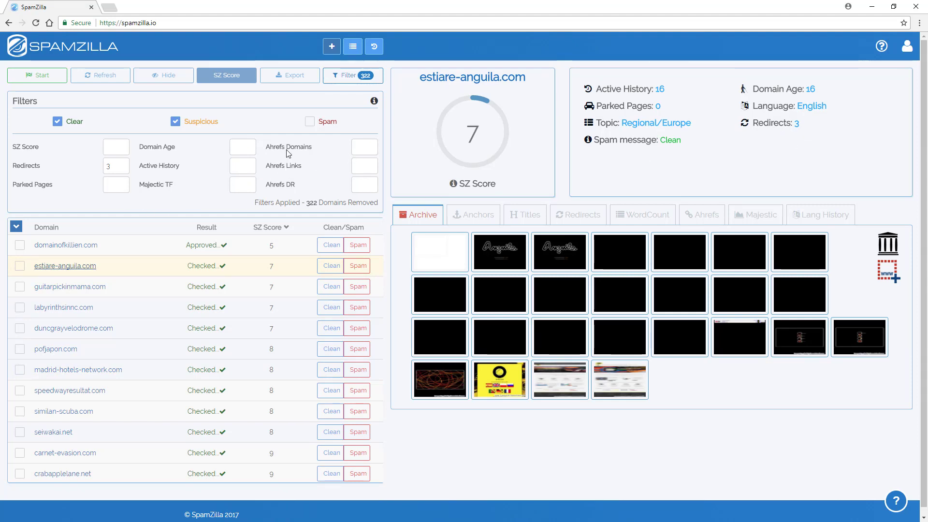
Set the Ahrefs Links filter to a maximum of 300, removing 346 domains.
click(359, 167)
text(300)
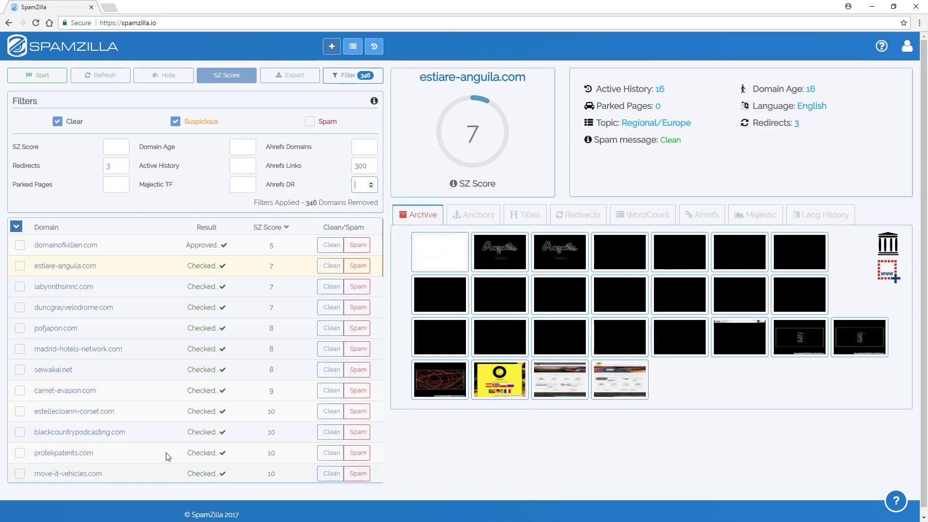
mouse_move(149, 281)
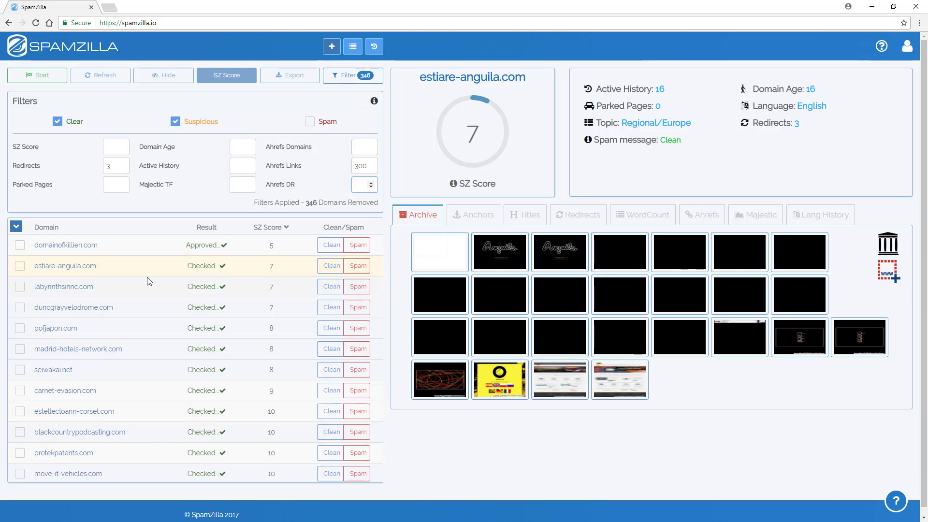
mouse_move(110, 281)
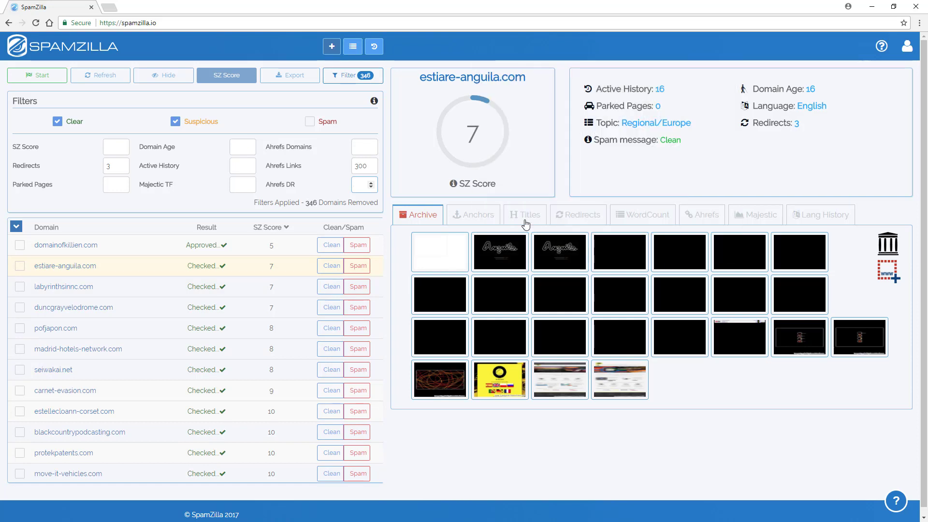
mouse_move(478, 453)
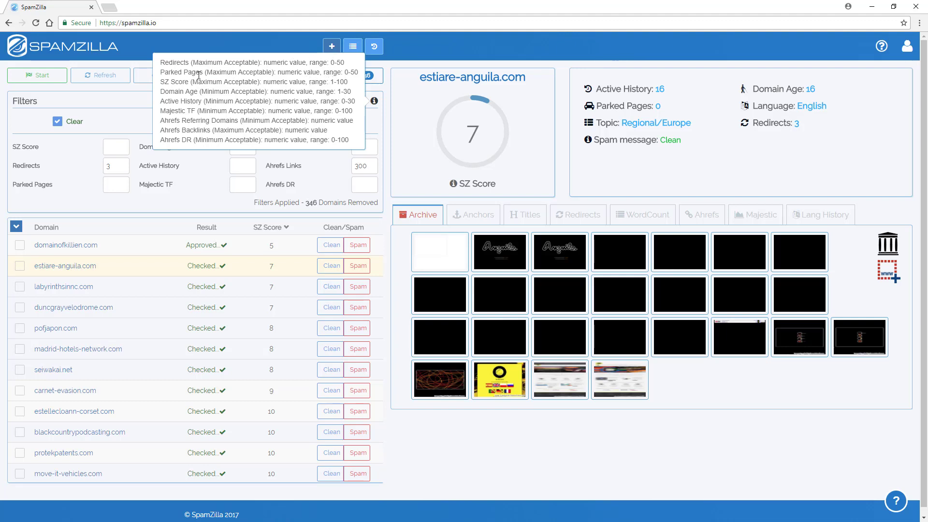
mouse_move(172, 73)
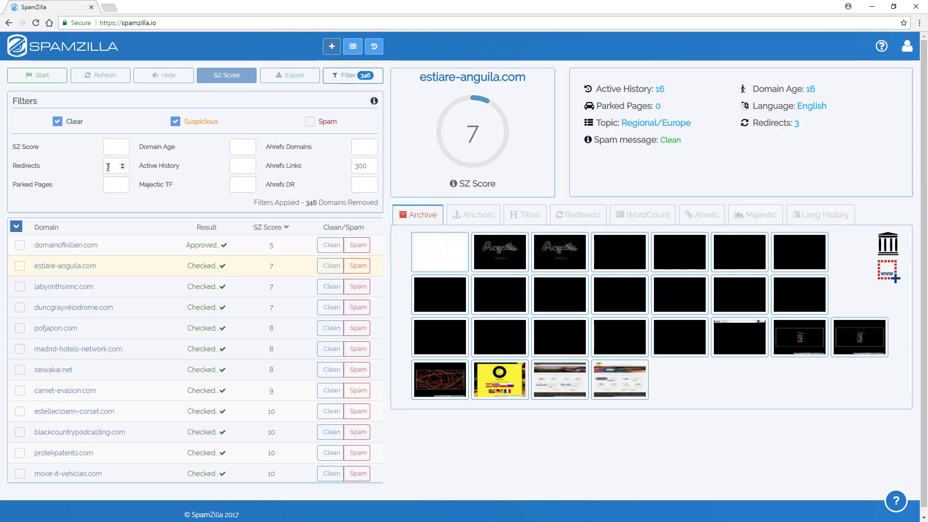
Enter a Domain Age minimum of 5 so 353 domains are removed.
text(3)
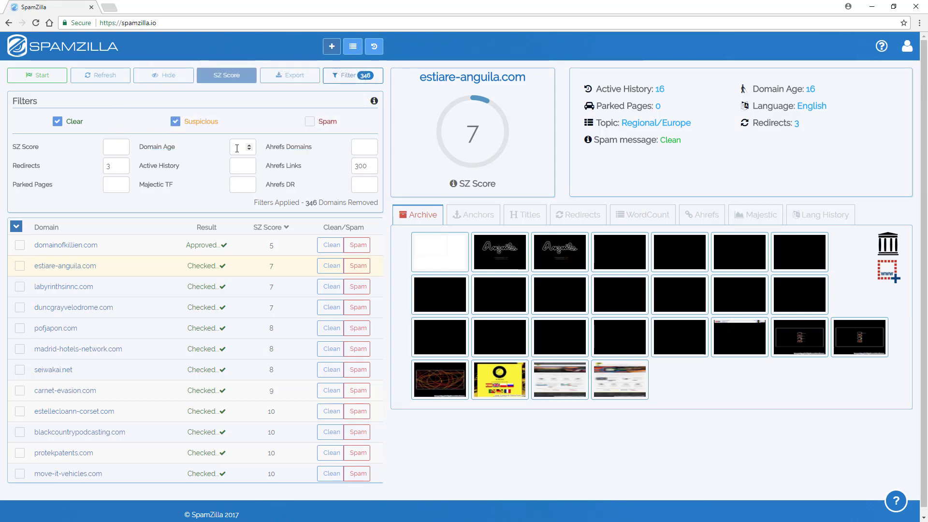
mouse_move(283, 136)
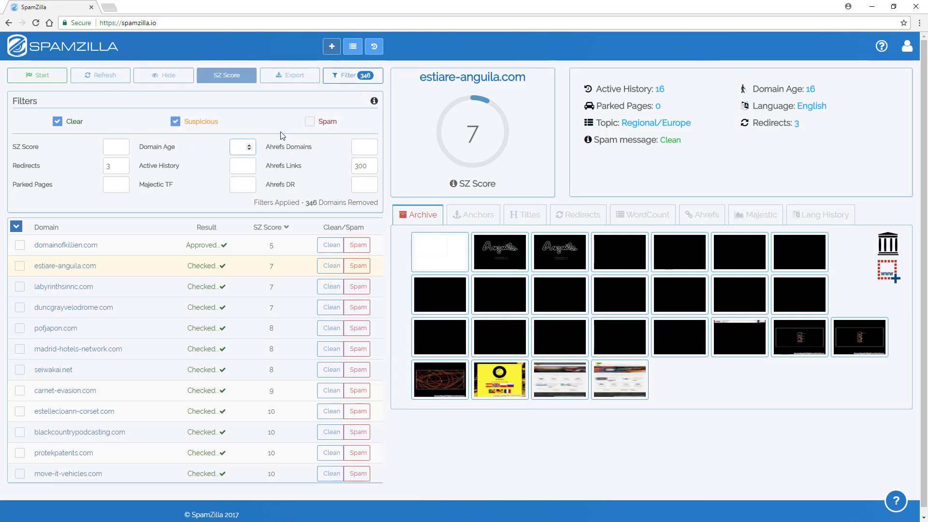
click(236, 147)
text(5)
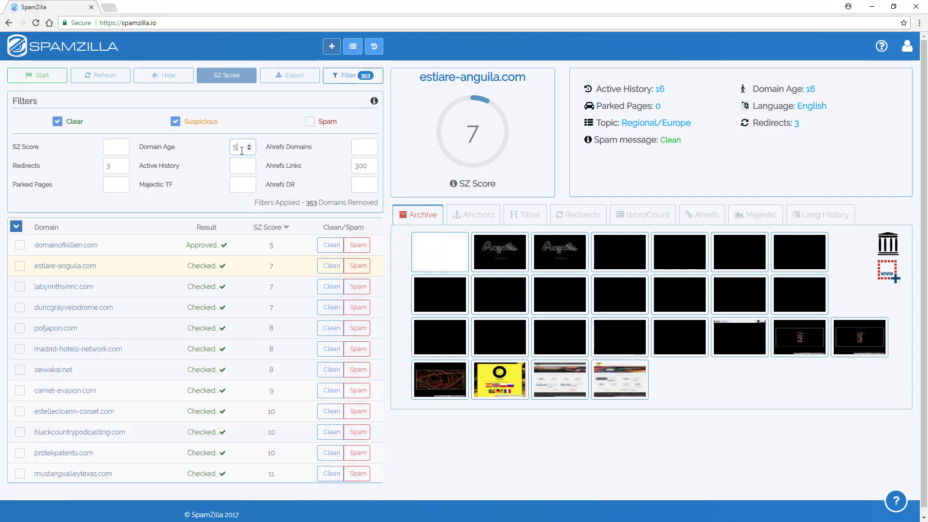
mouse_move(63, 287)
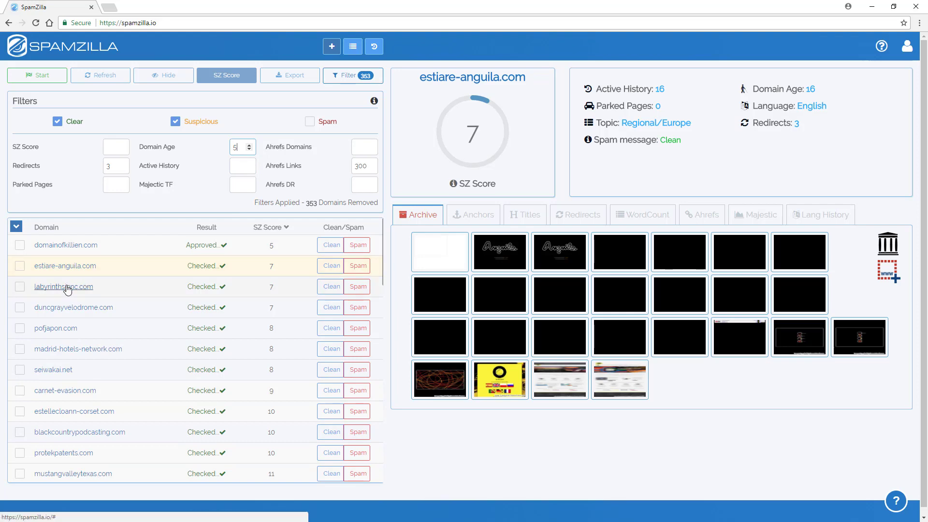
Preview labyrinthsinnc.com, pofjapon.com and madrid-hotels-network.com in turn.
click(64, 286)
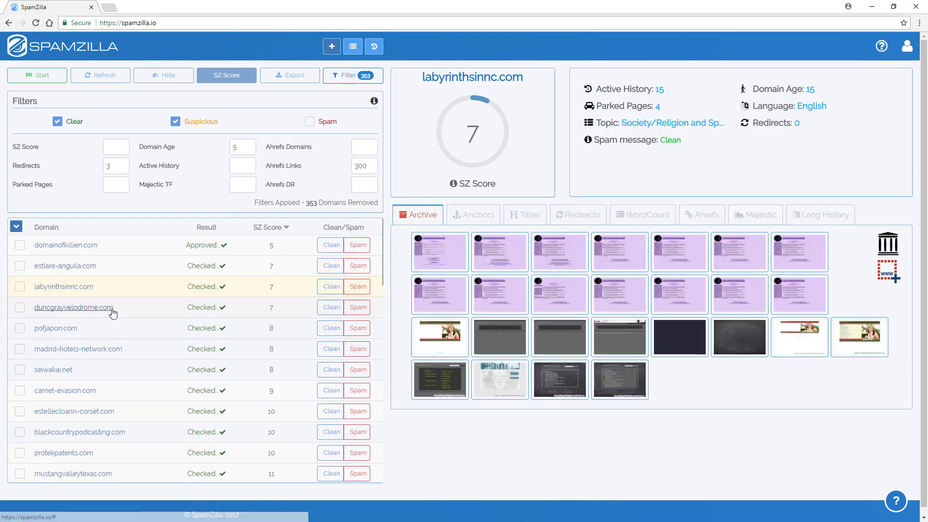
click(56, 328)
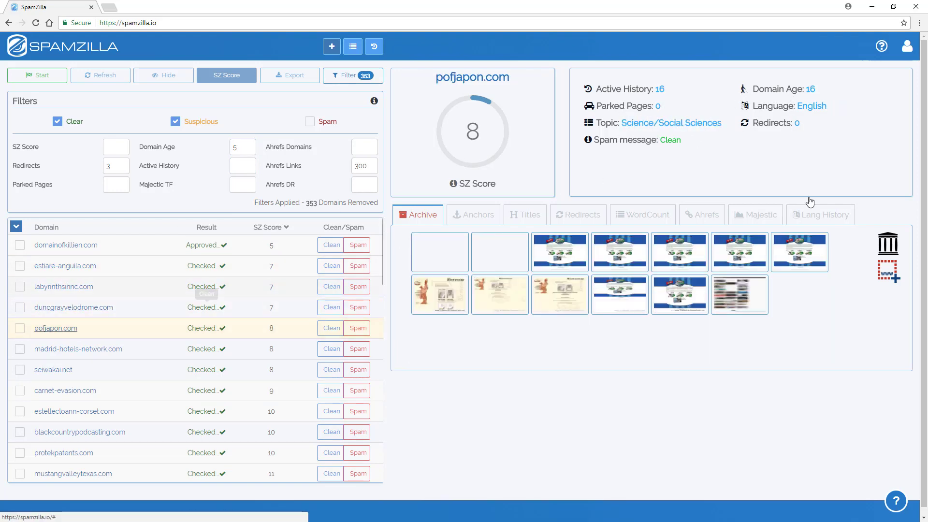
click(78, 349)
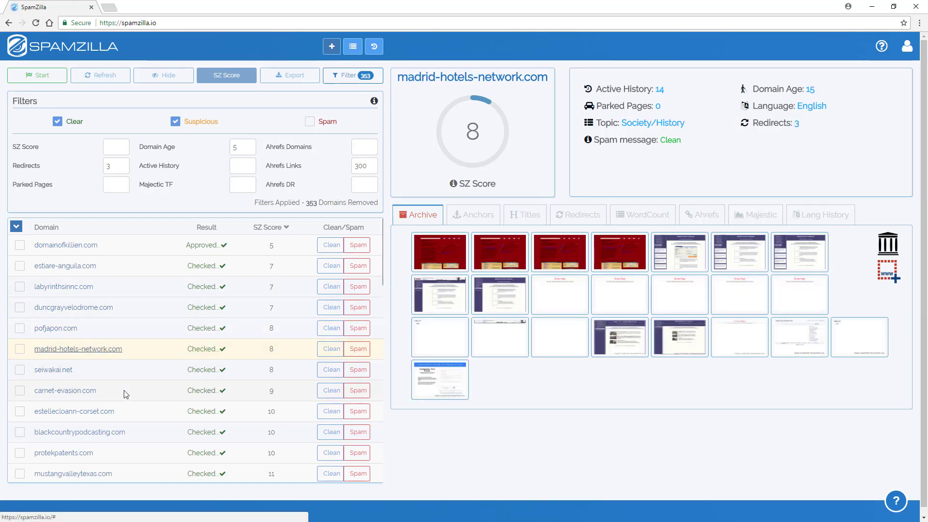